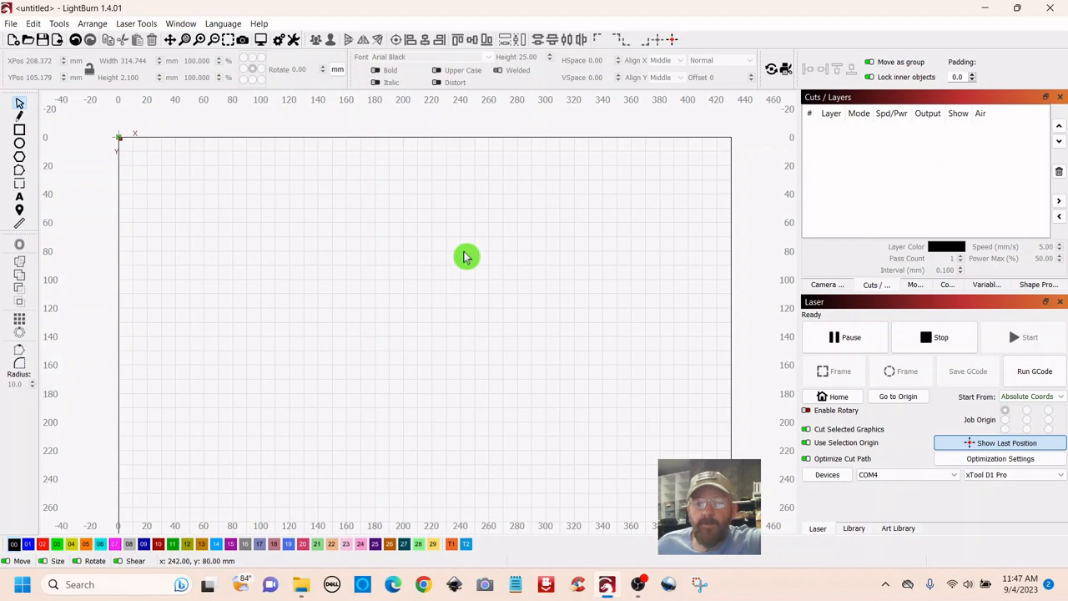
pyautogui.moveTo(292, 304)
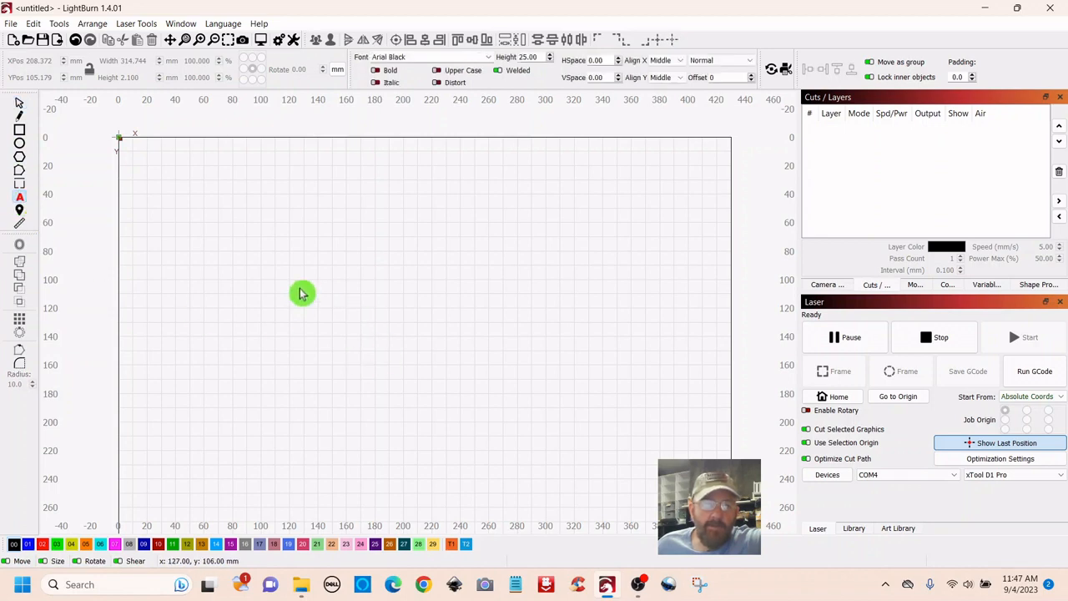
pyautogui.moveTo(204, 266)
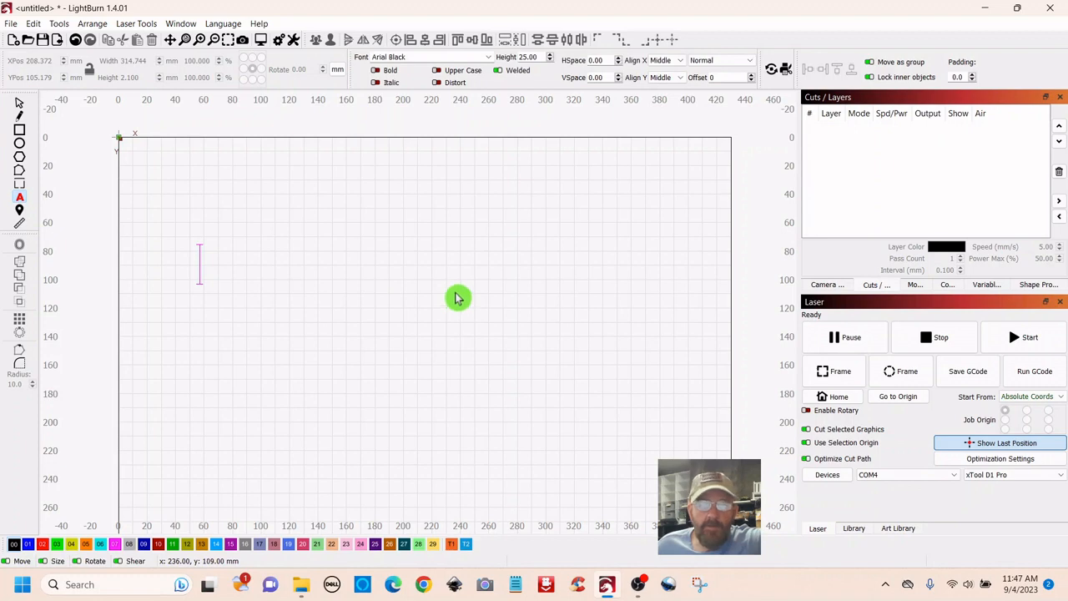
pyautogui.moveTo(7, 224)
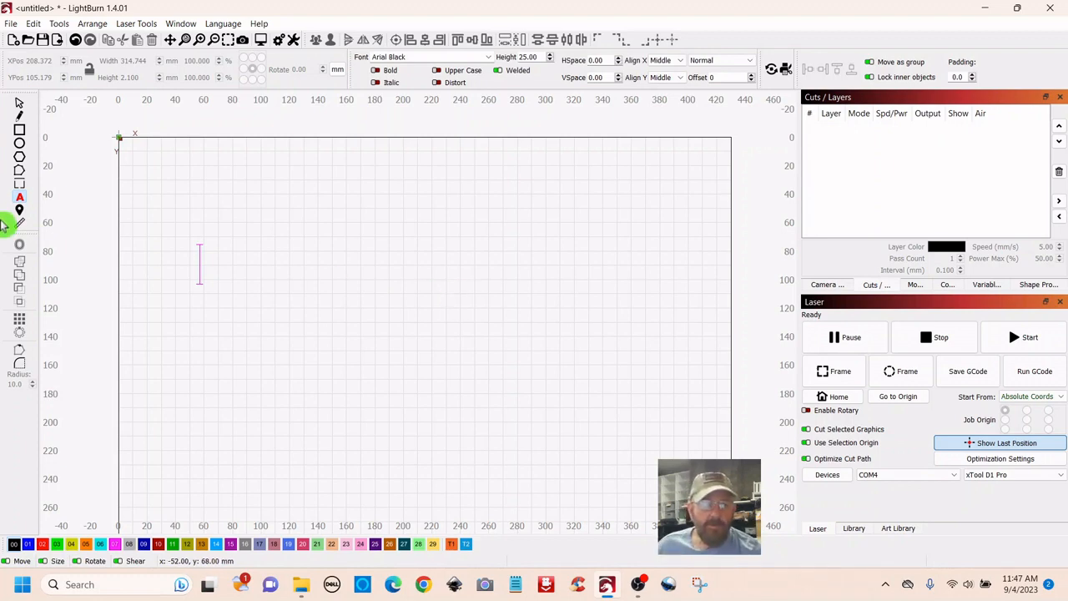
pyautogui.moveTo(526, 304)
pyautogui.write('LIGHTBURN SOFTWARE')
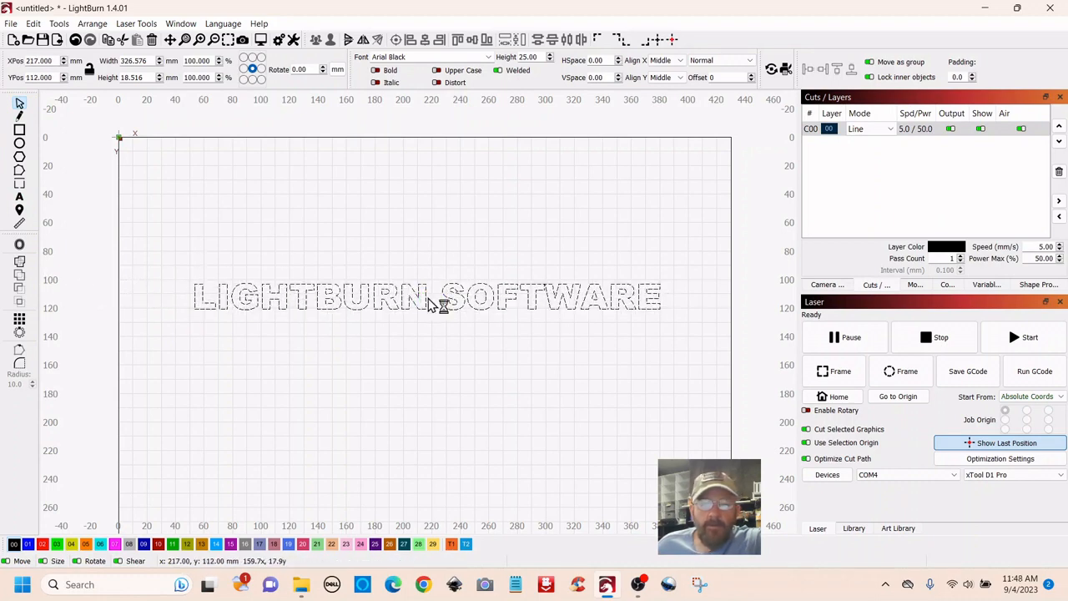
pyautogui.click(426, 297)
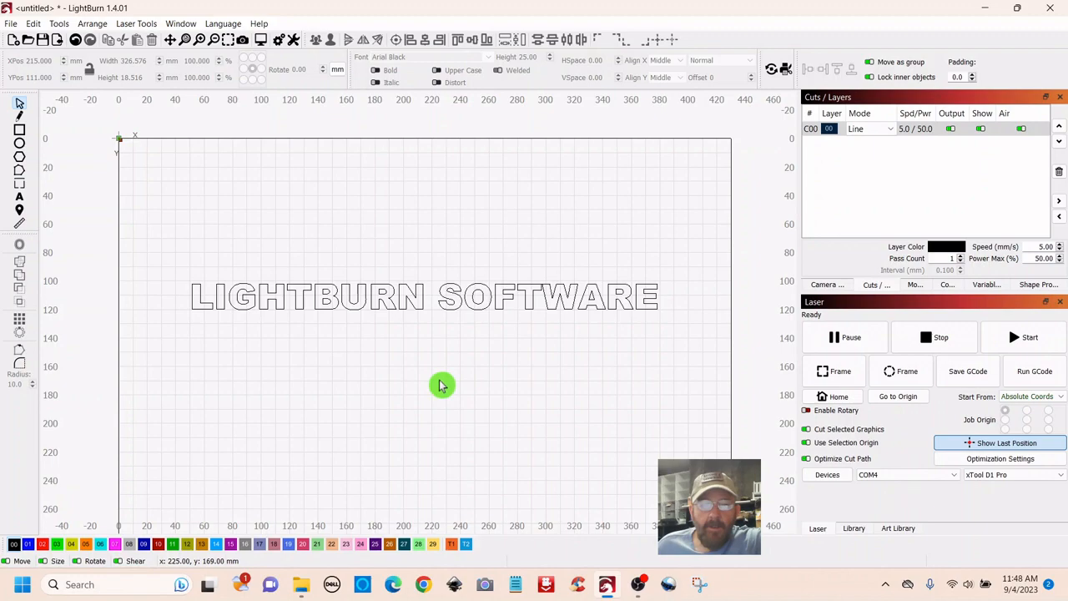
pyautogui.moveTo(442, 386); pyautogui.dragTo(541, 240)
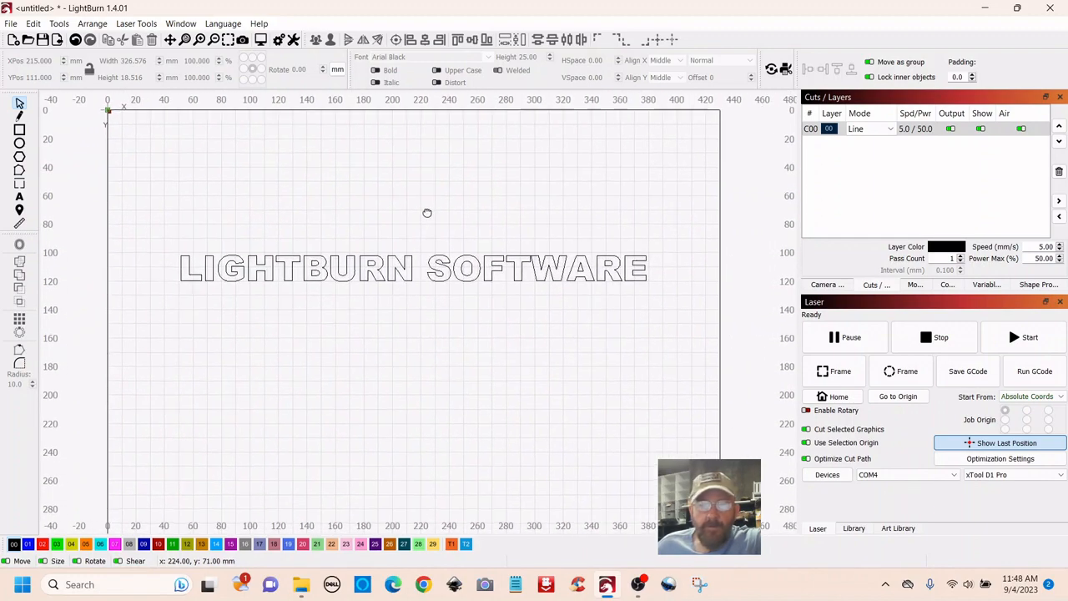
pyautogui.moveTo(442, 324)
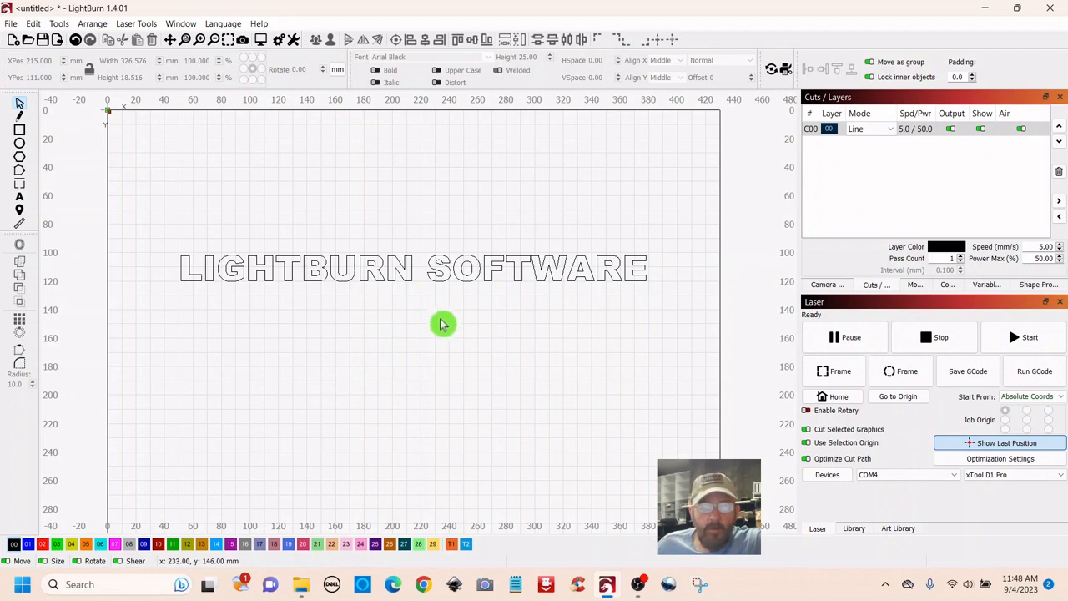
pyautogui.moveTo(84, 207)
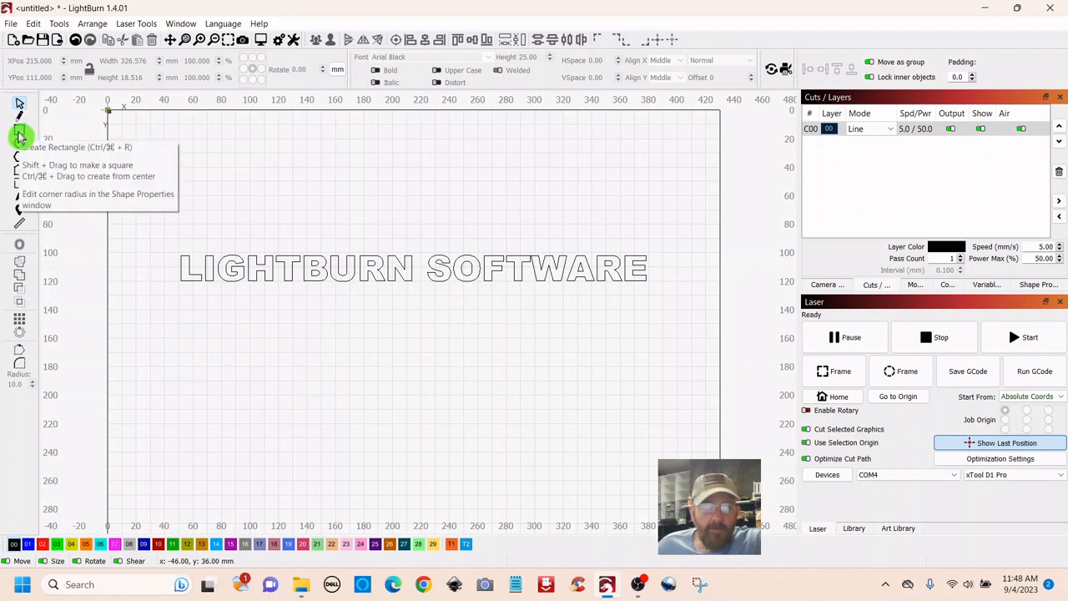
pyautogui.moveTo(20, 137)
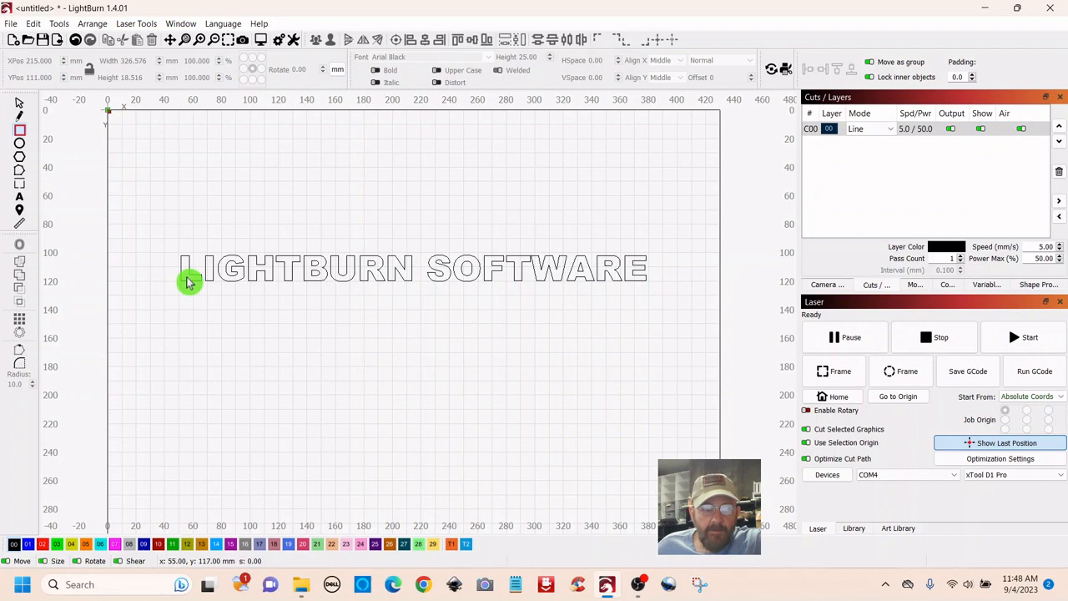
pyautogui.moveTo(192, 284)
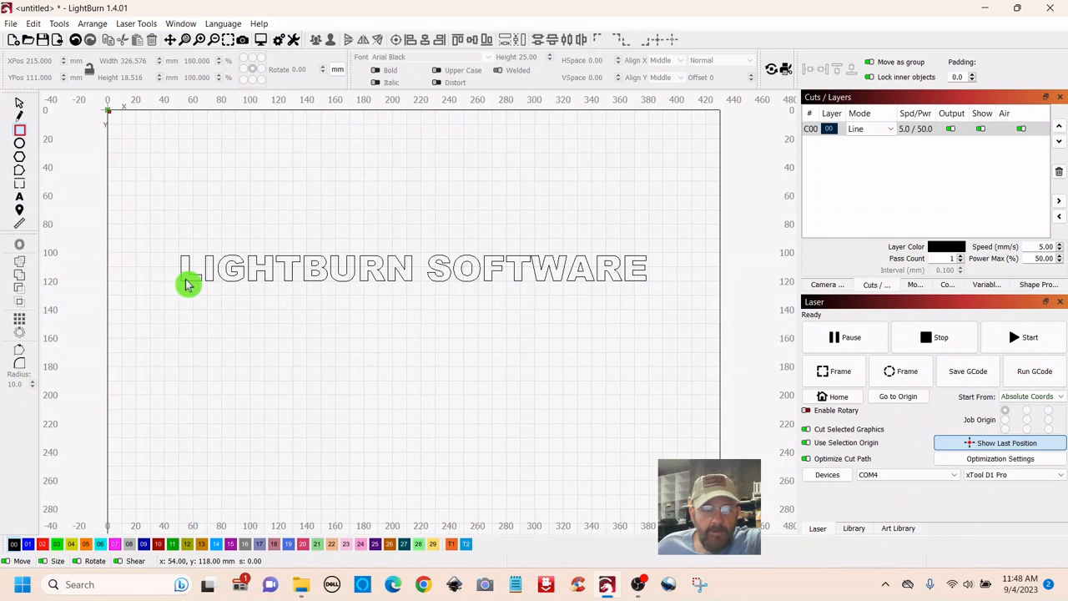
# - Draw a thin rectangle bar, about 314 mm by 2 mm, along the bottom of the text
pyautogui.moveTo(187, 280); pyautogui.dragTo(334, 280)
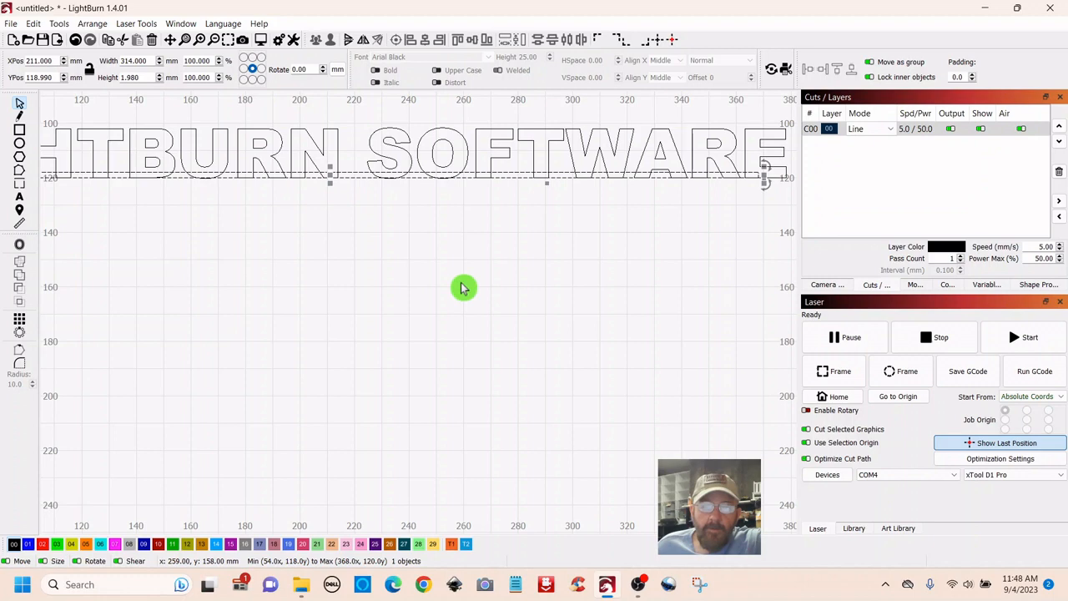
pyautogui.moveTo(367, 319)
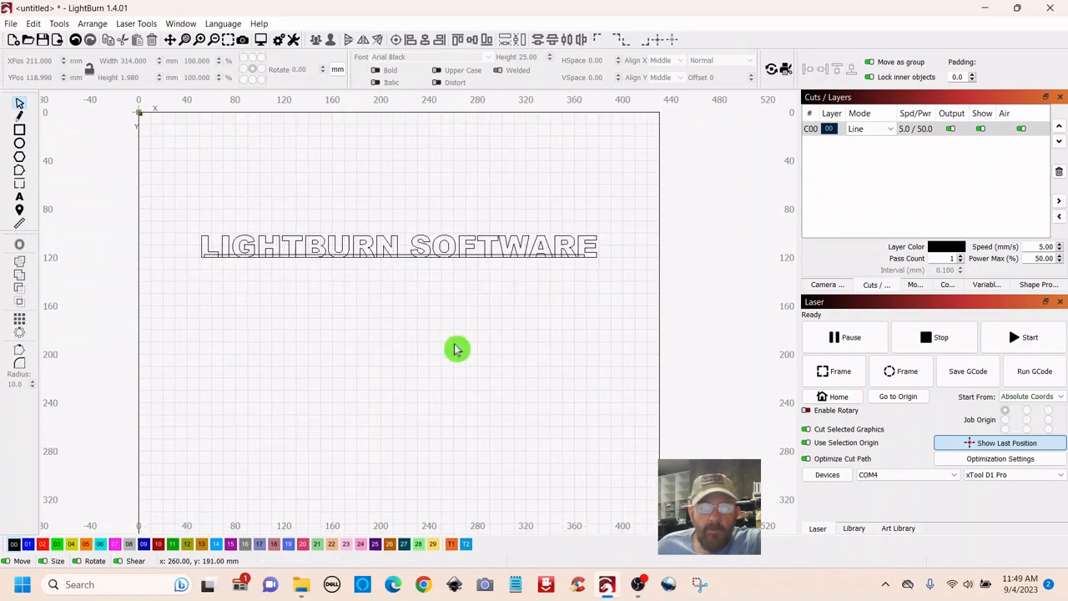
pyautogui.moveTo(280, 277)
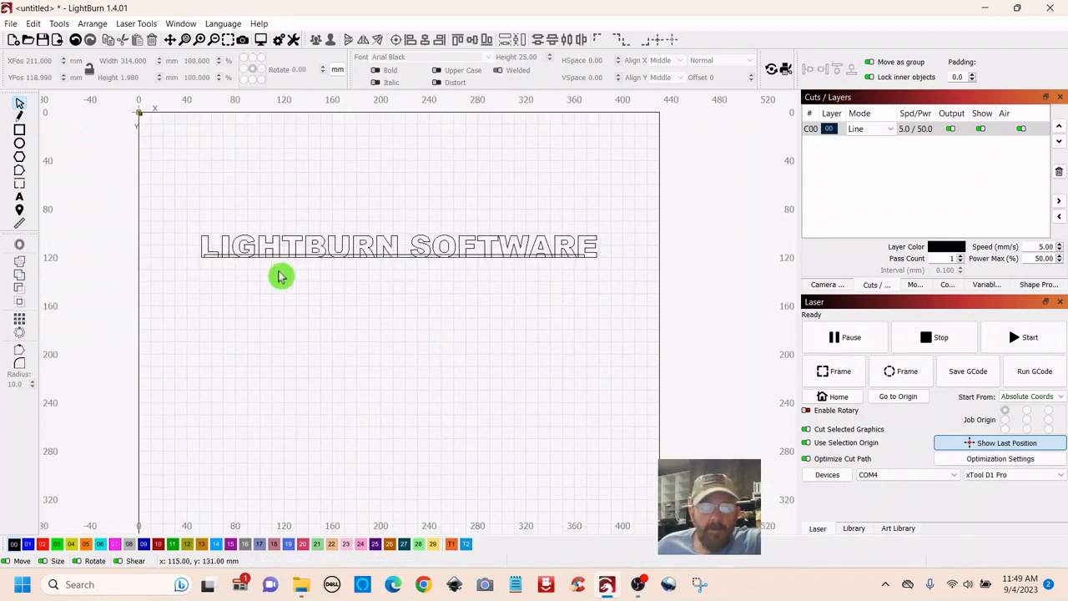
pyautogui.moveTo(253, 183)
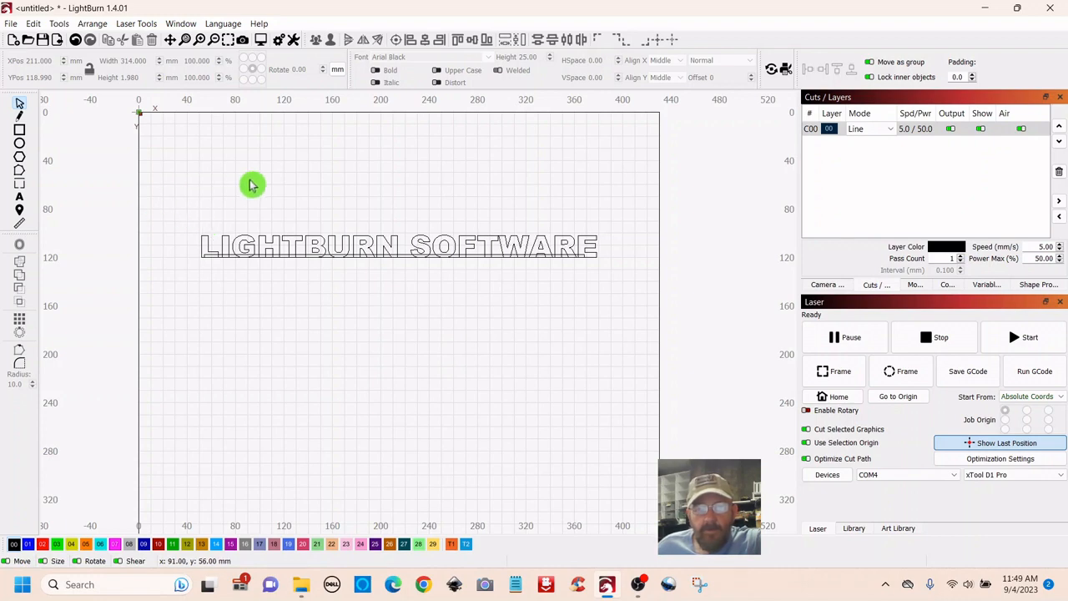
pyautogui.moveTo(160, 197)
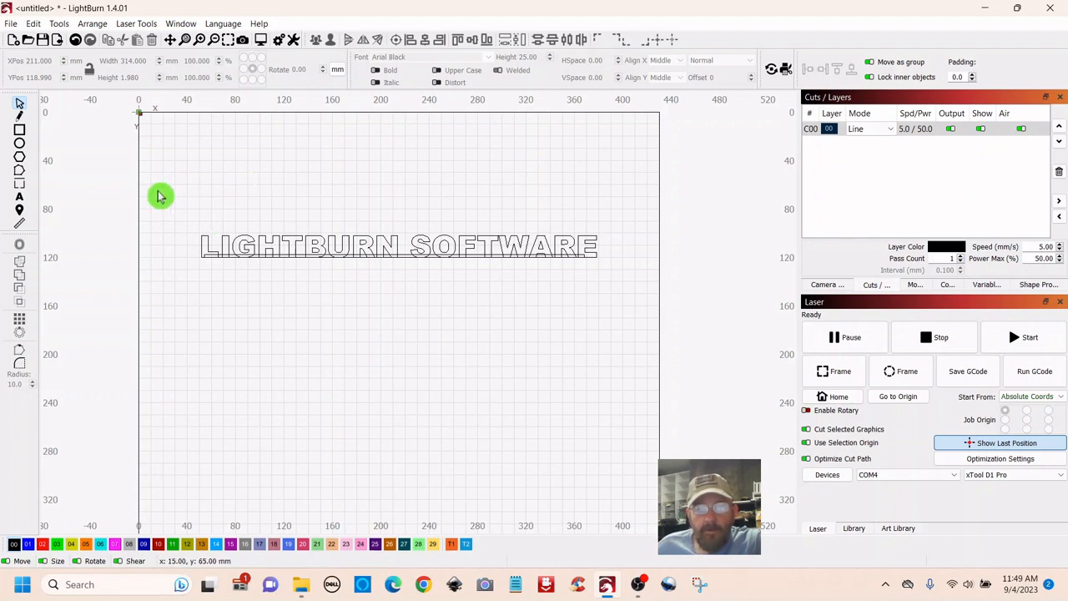
pyautogui.moveTo(159, 196); pyautogui.dragTo(247, 204)
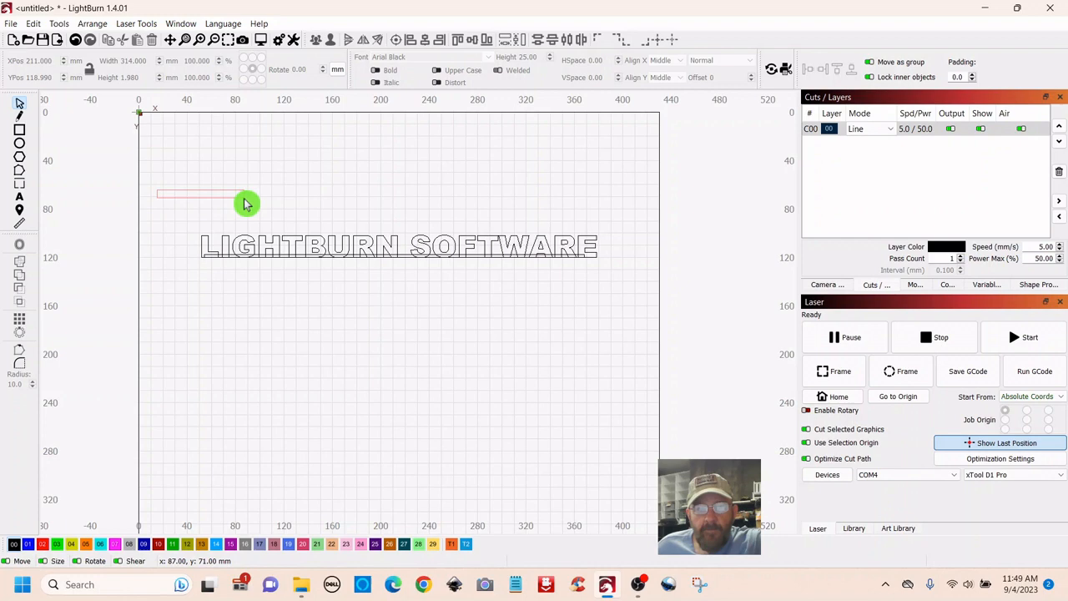
pyautogui.moveTo(247, 204); pyautogui.dragTo(267, 280)
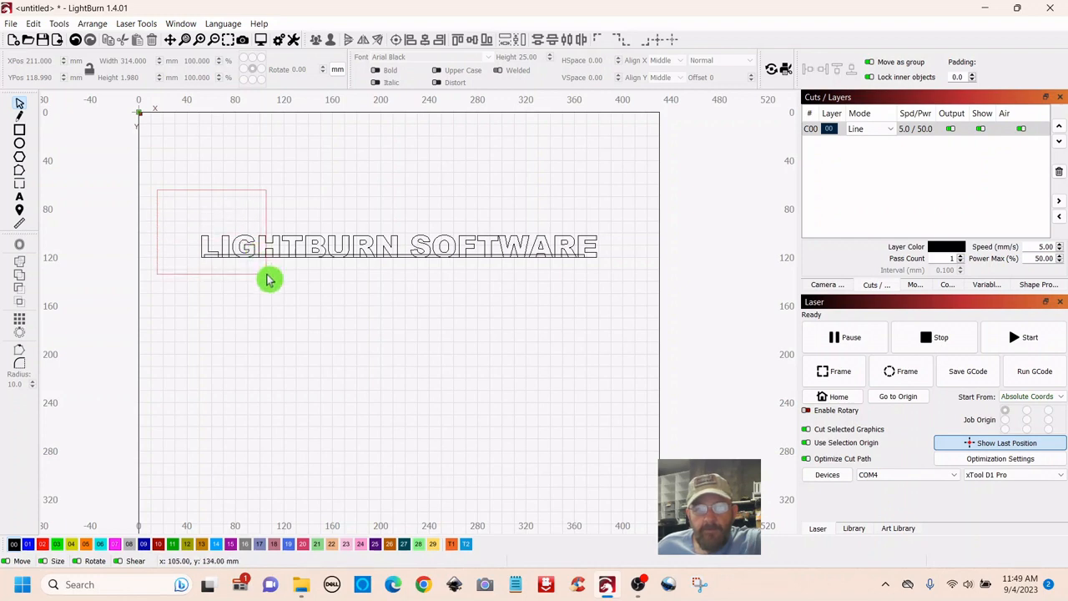
pyautogui.moveTo(267, 281); pyautogui.dragTo(648, 307)
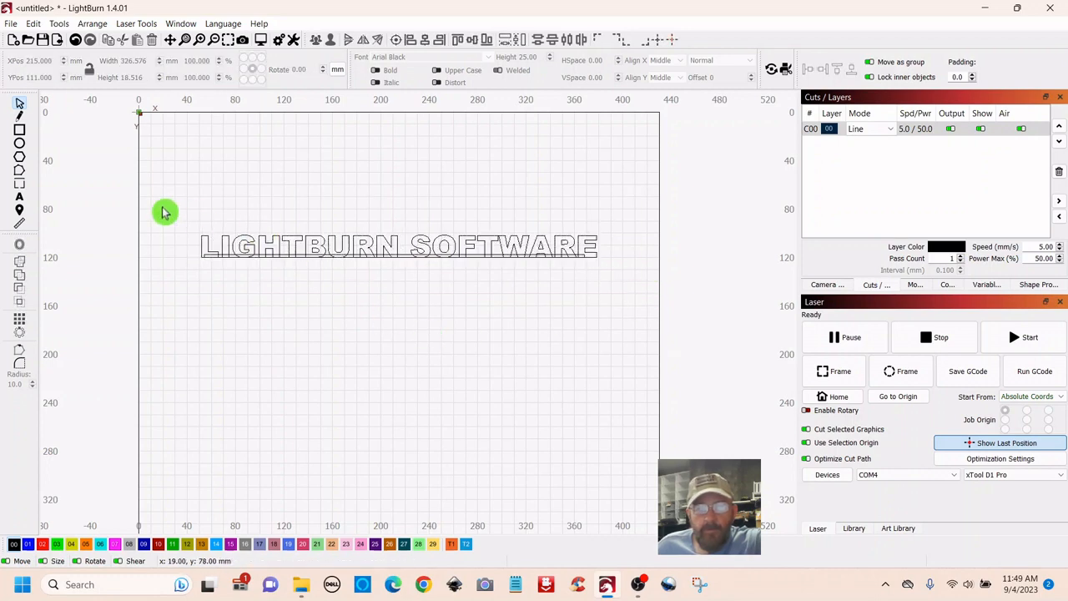
pyautogui.moveTo(163, 210); pyautogui.dragTo(266, 290)
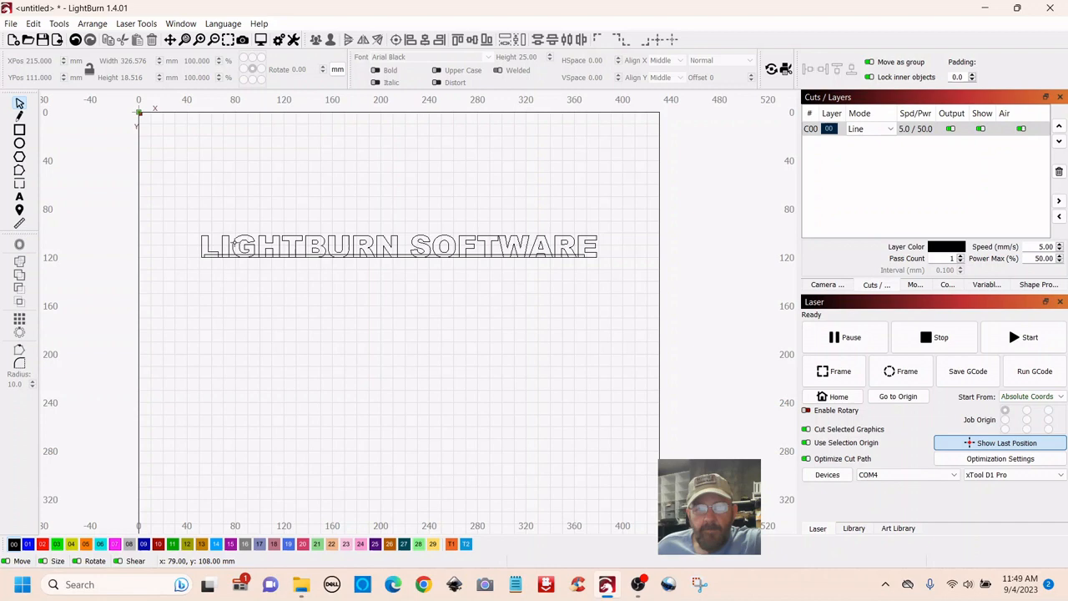
pyautogui.moveTo(364, 319)
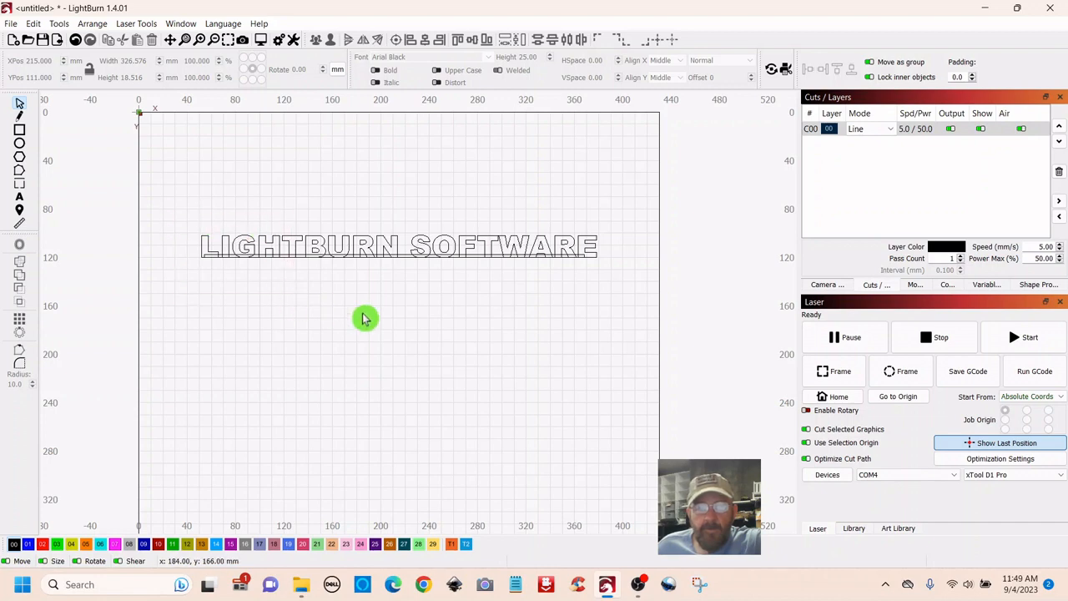
pyautogui.moveTo(620, 212)
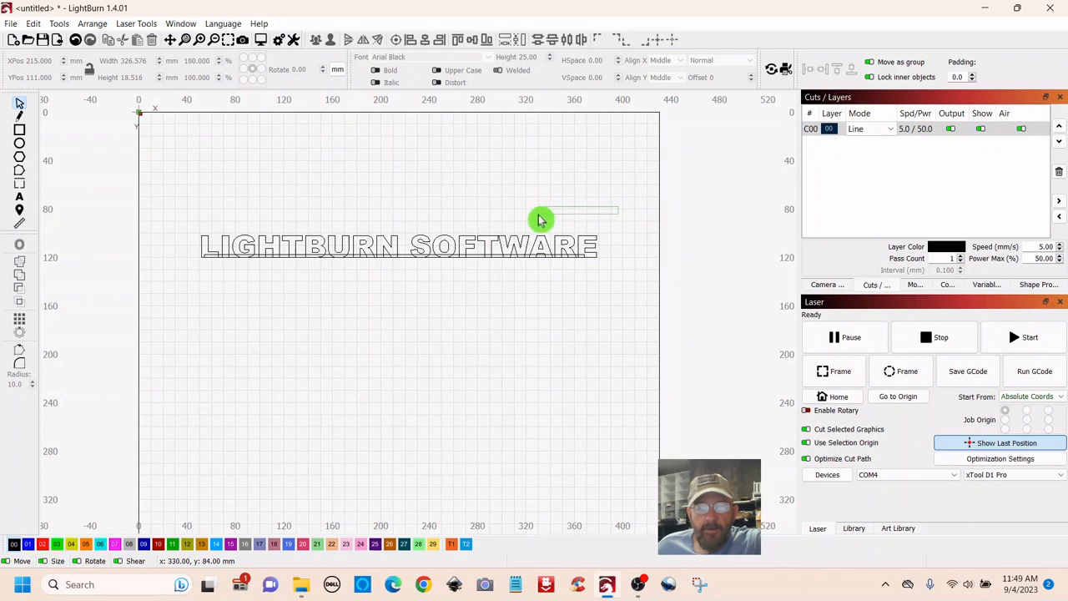
pyautogui.moveTo(540, 220); pyautogui.dragTo(544, 285)
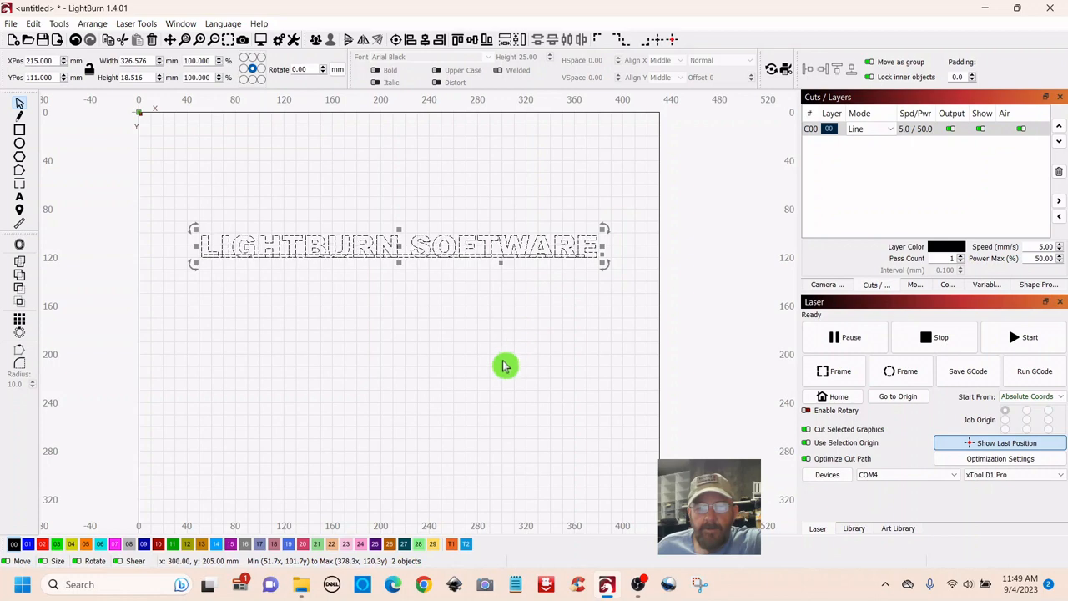
pyautogui.moveTo(501, 354)
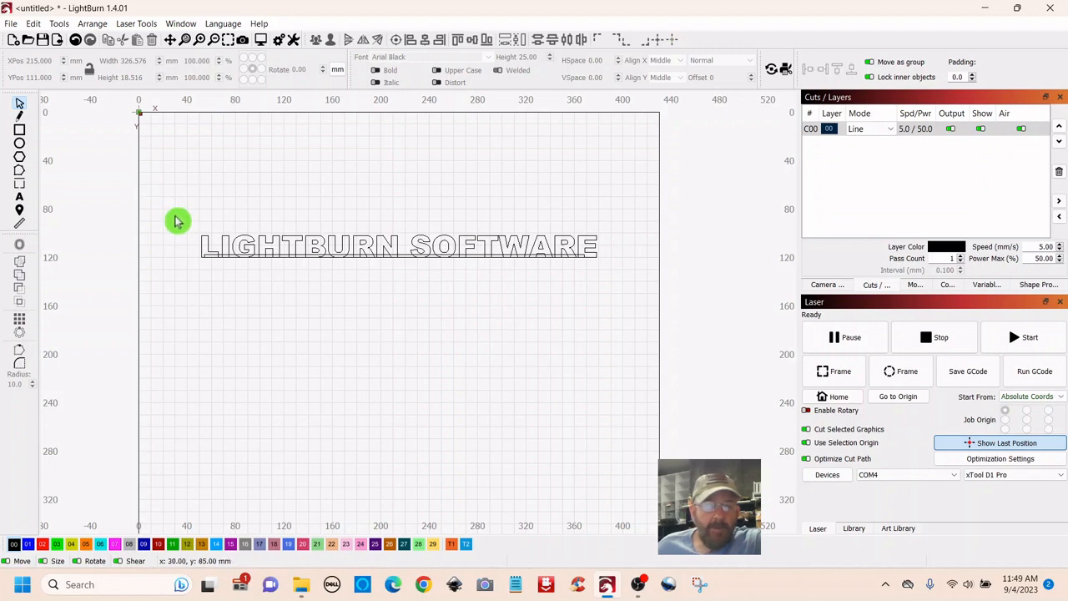
pyautogui.moveTo(174, 209)
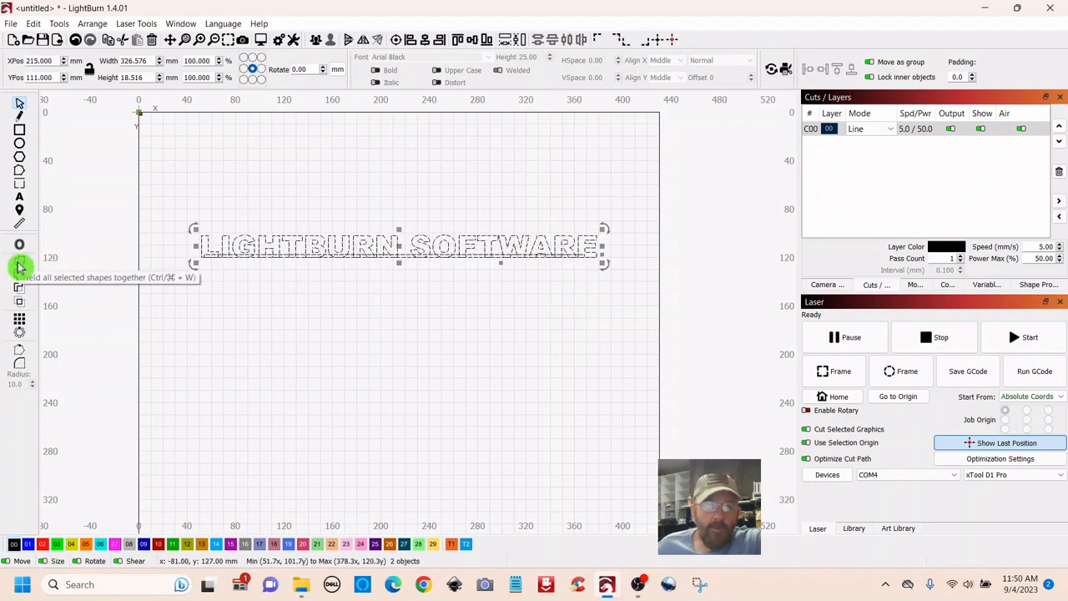
# - Weld the LIGHTBURN SOFTWARE outline and the bar into one single cut shape
pyautogui.click(20, 265)
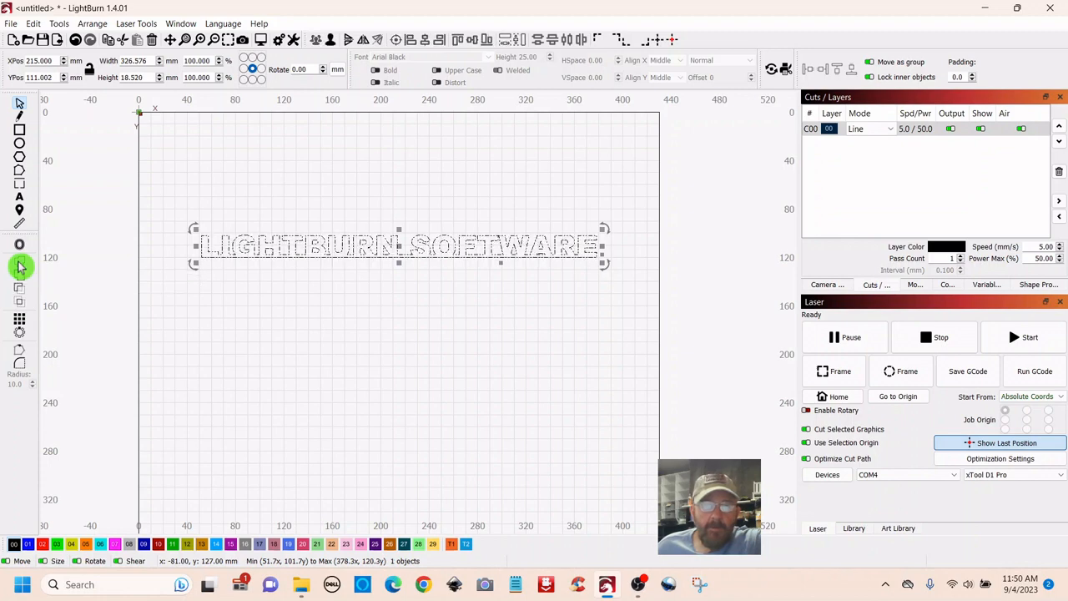
pyautogui.click(386, 331)
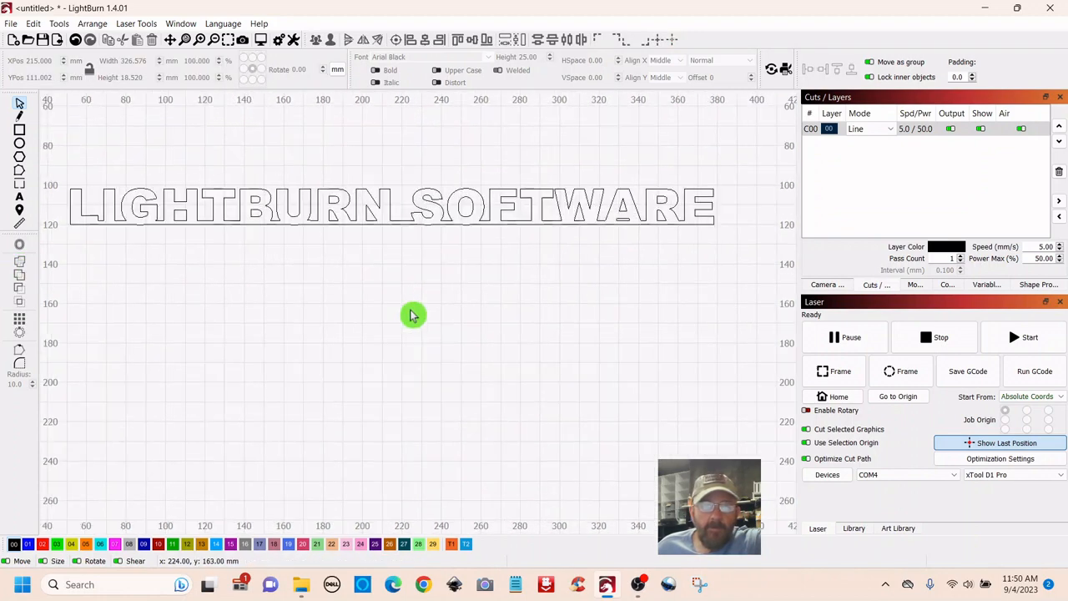
pyautogui.moveTo(481, 237)
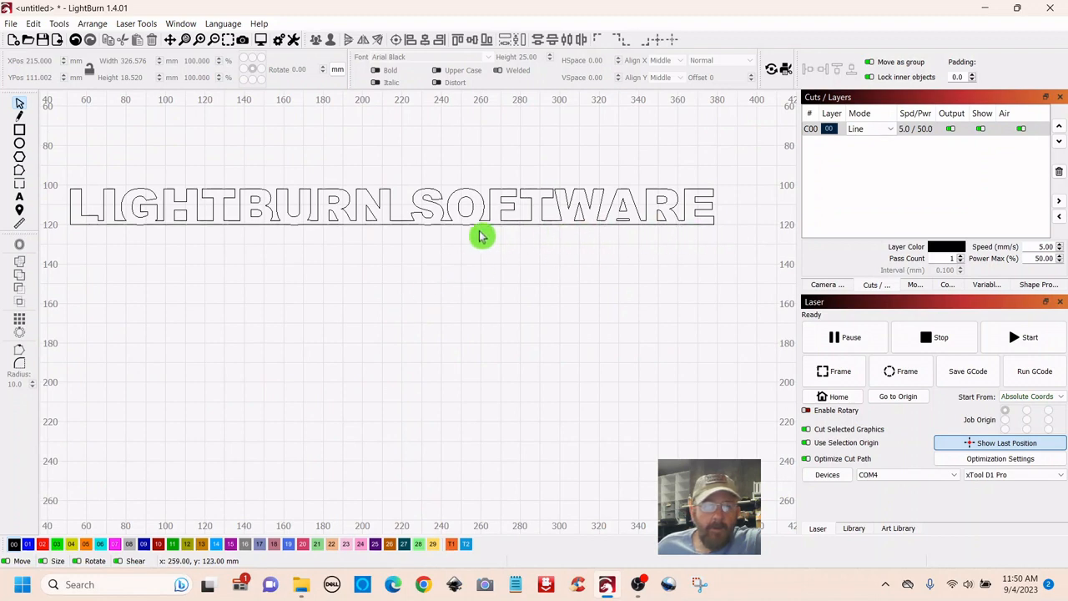
pyautogui.moveTo(627, 234)
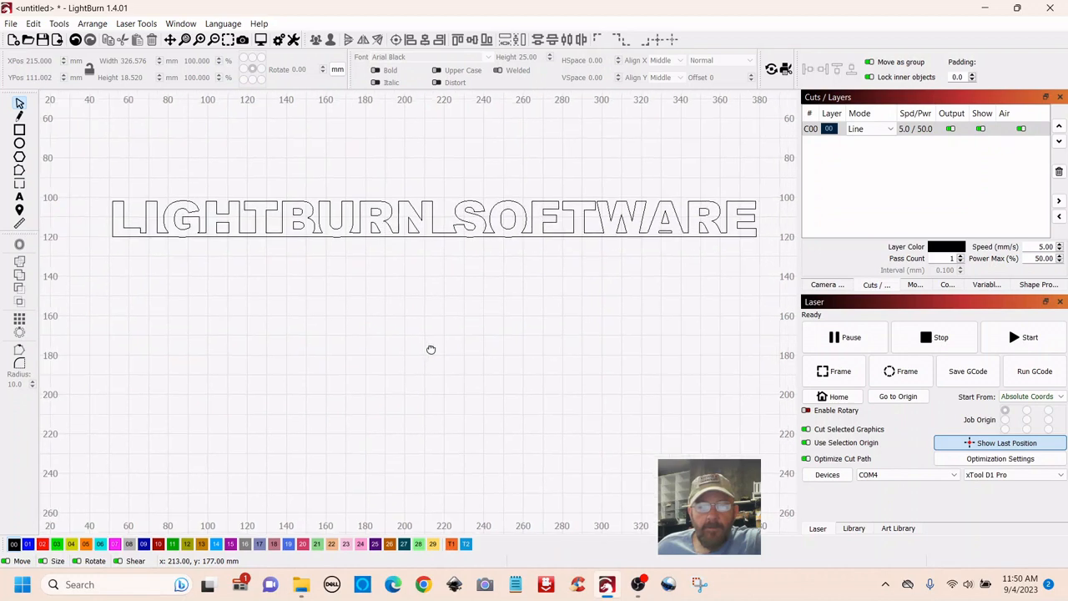
pyautogui.moveTo(442, 325)
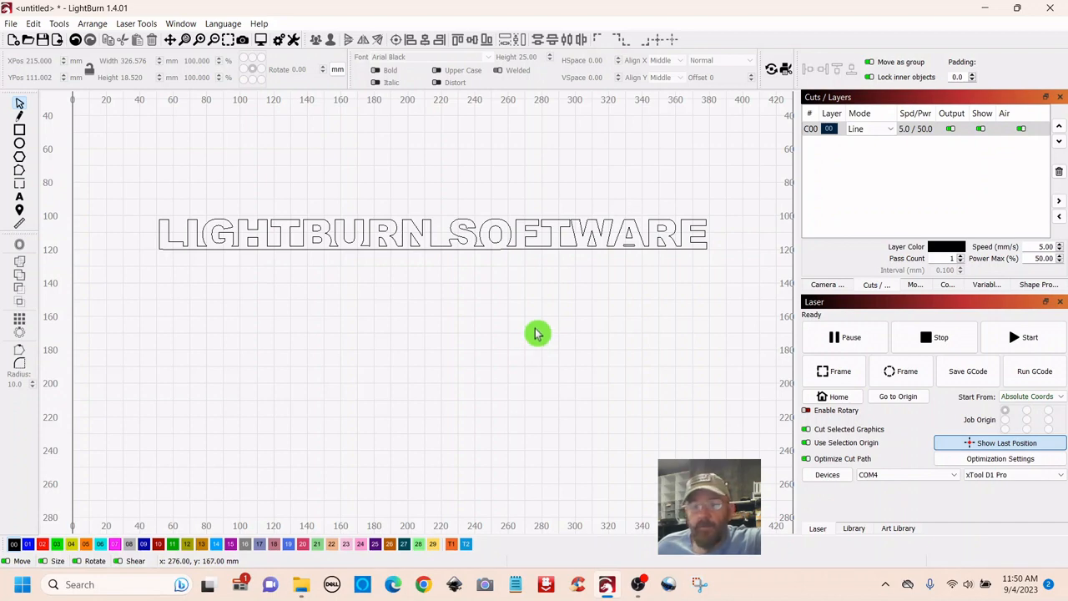
pyautogui.moveTo(484, 361)
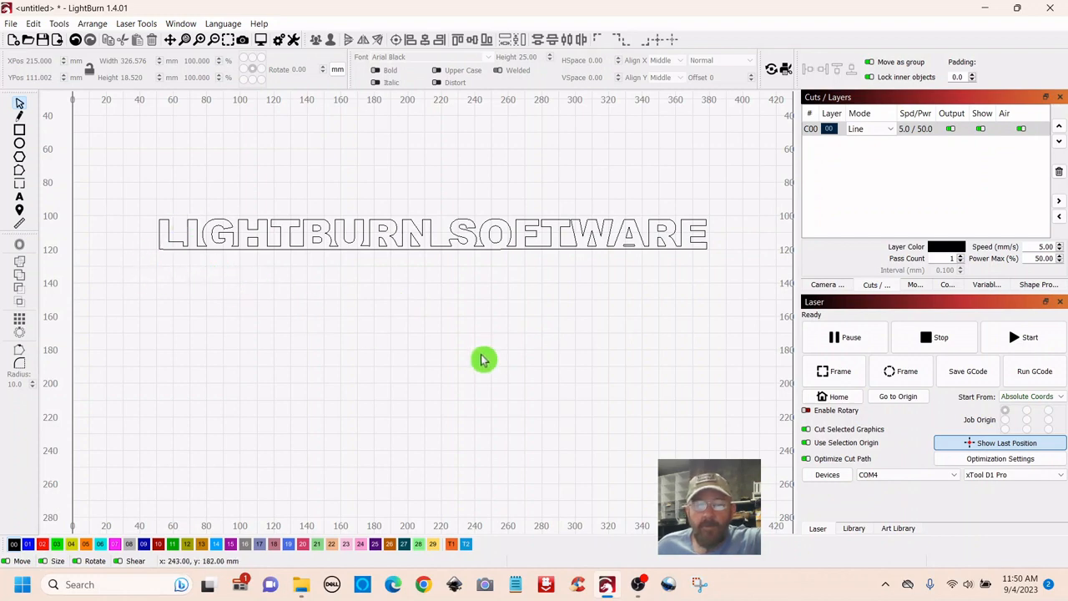
pyautogui.moveTo(481, 348)
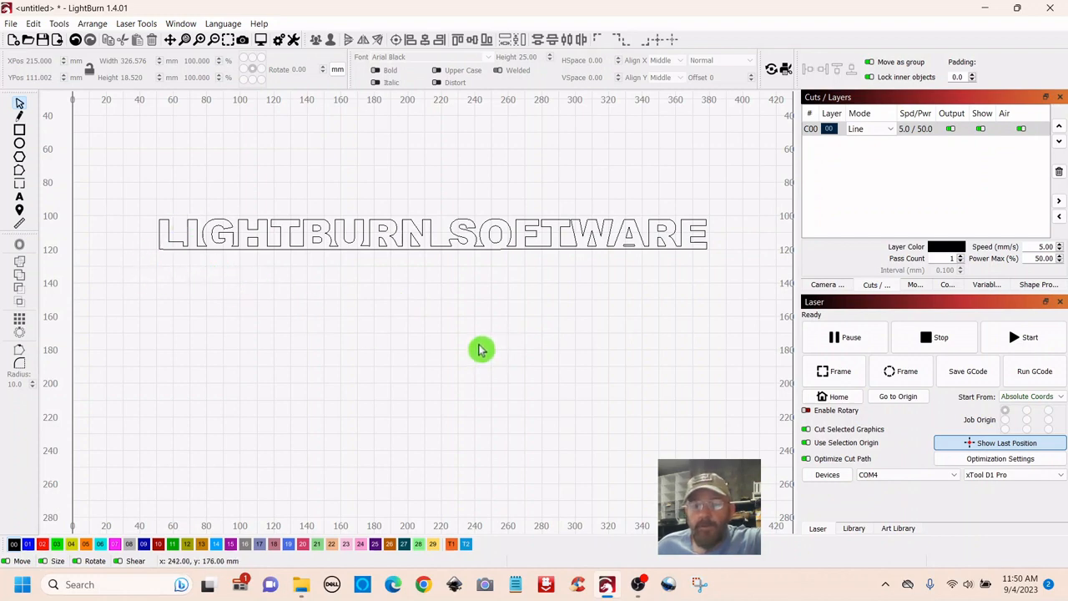
pyautogui.moveTo(734, 294)
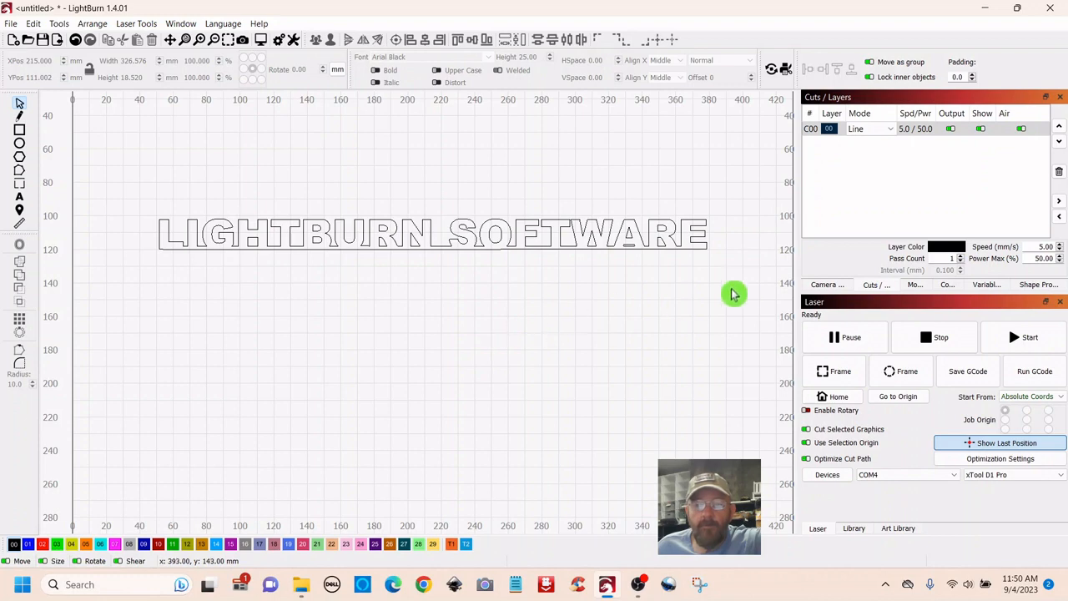
pyautogui.moveTo(438, 414)
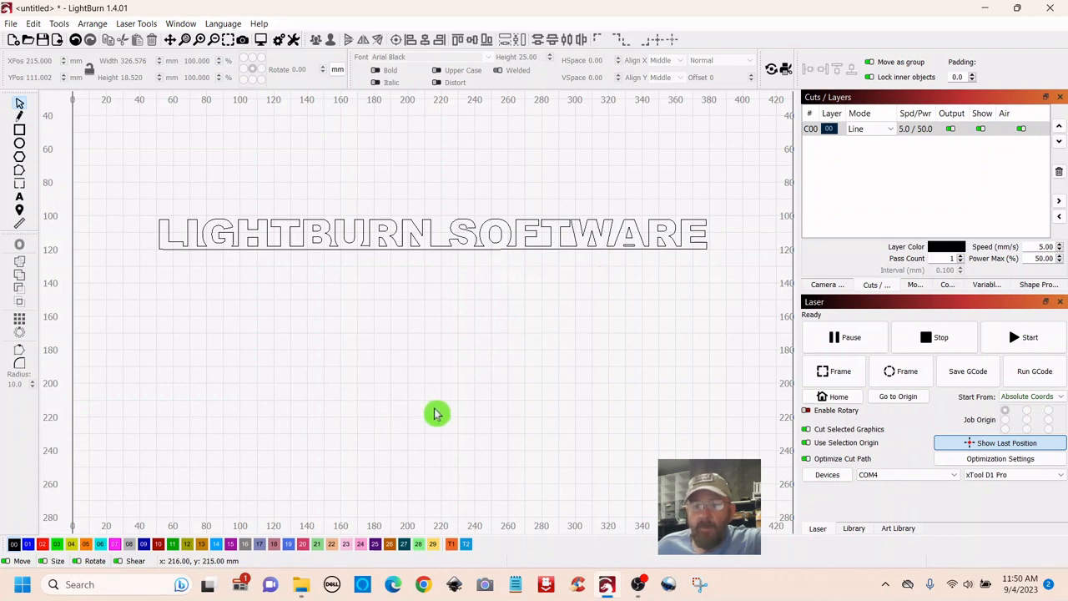
pyautogui.moveTo(462, 350)
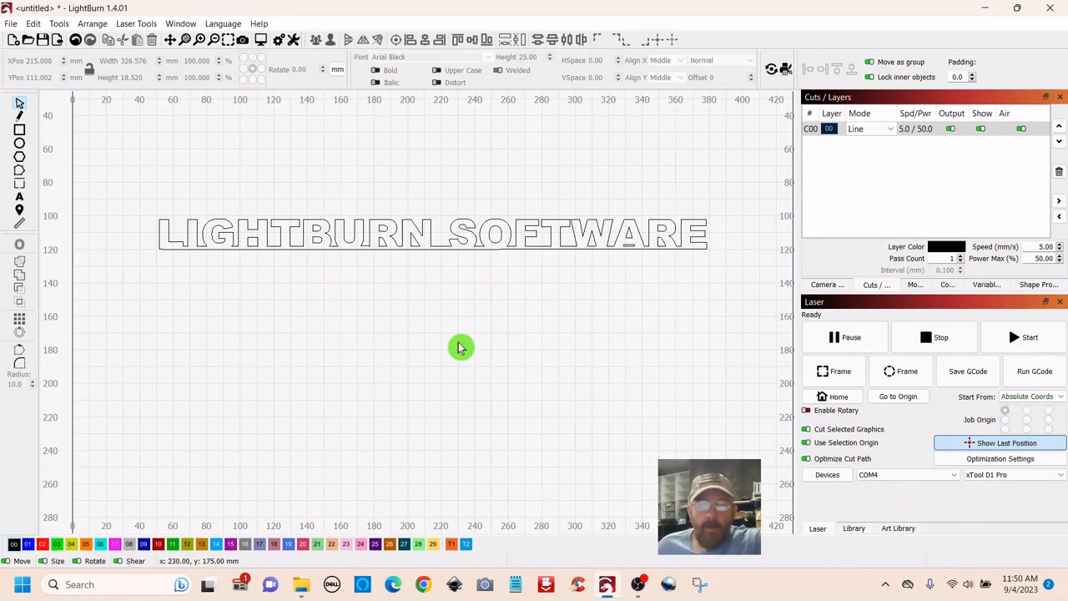
pyautogui.moveTo(449, 379)
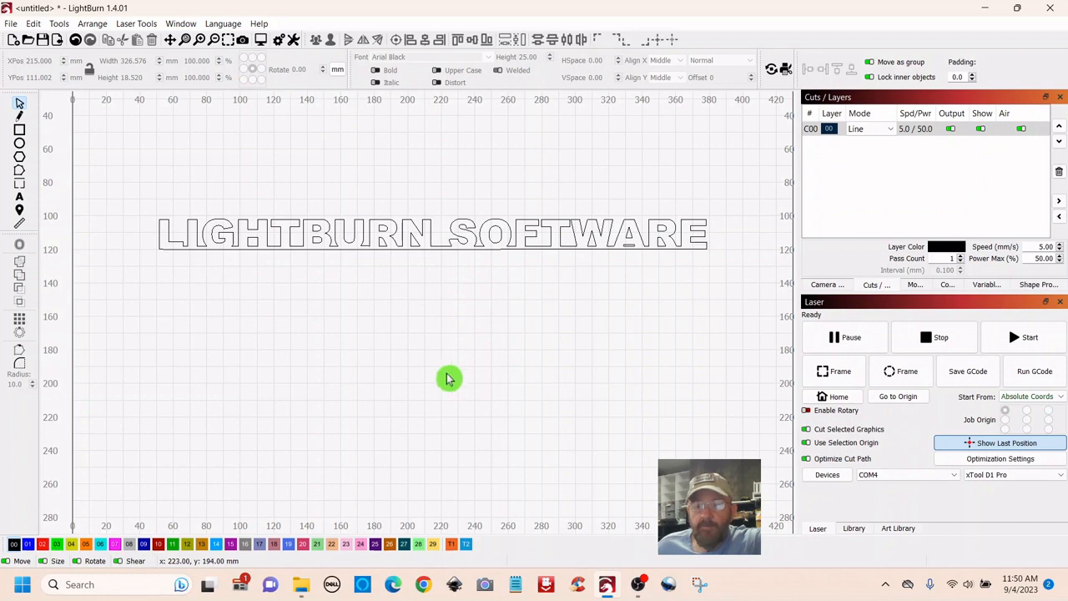
pyautogui.moveTo(444, 381)
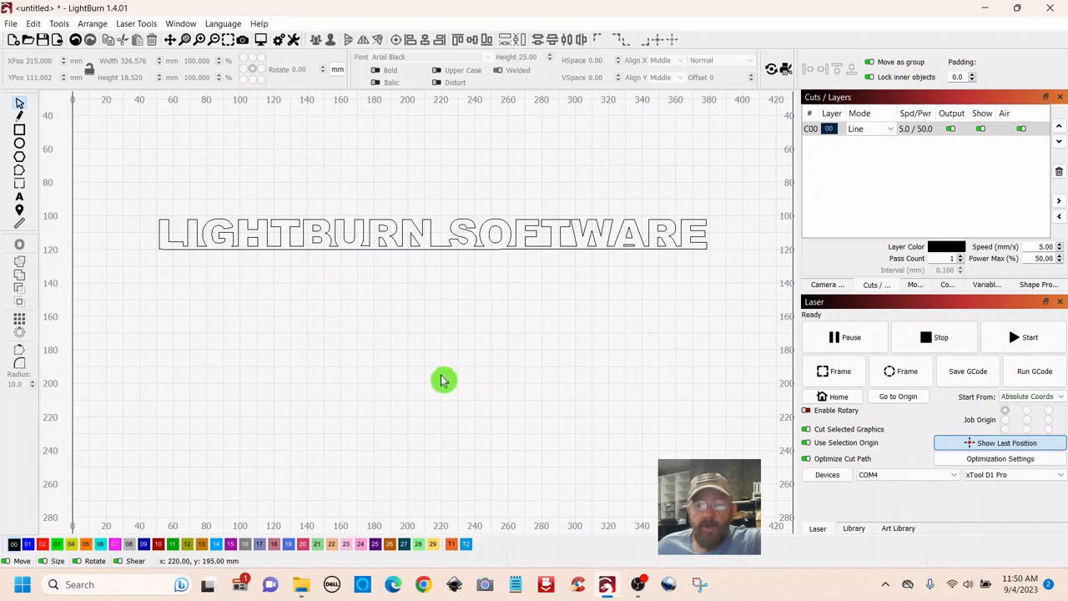